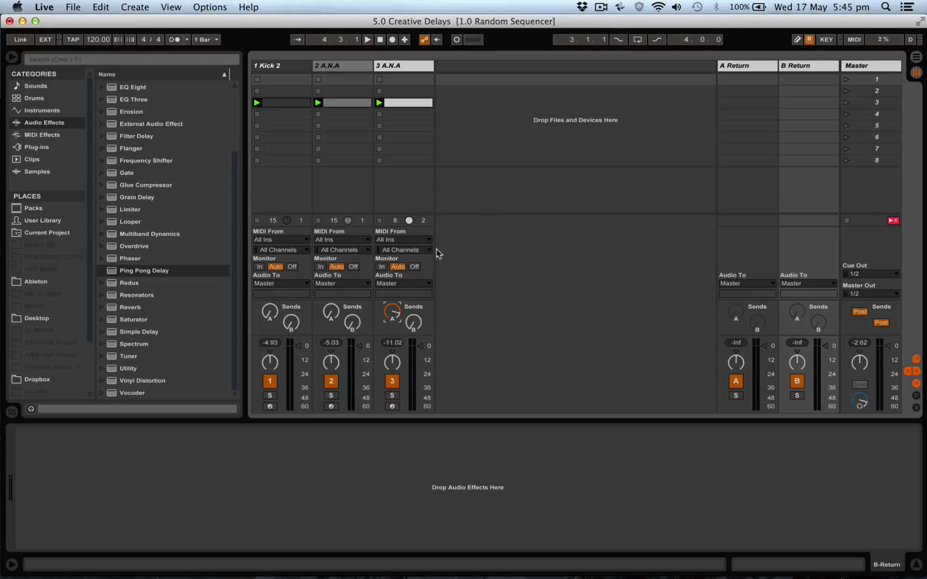
{"action": "mouse_move", "coordinate": [670, 171]}
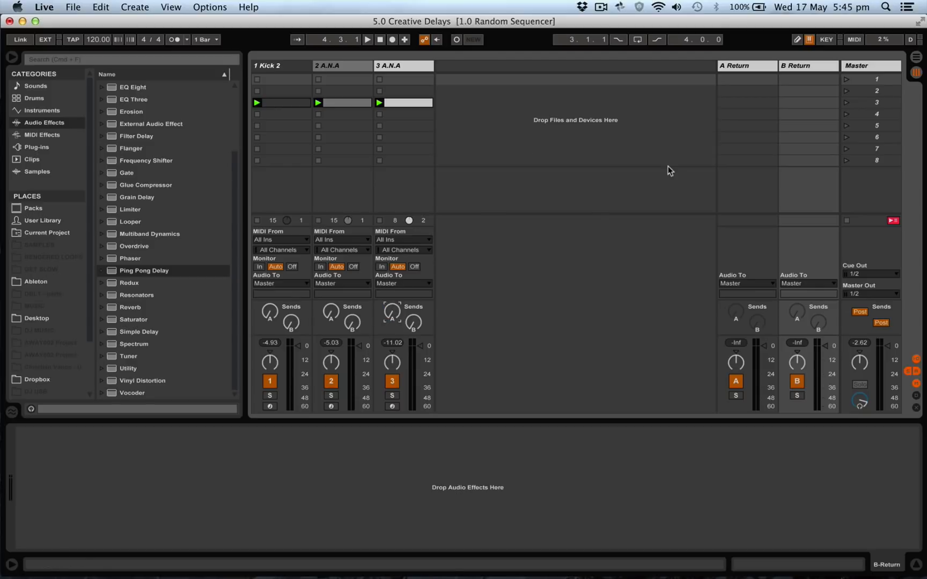
{"action": "mouse_move", "coordinate": [494, 157]}
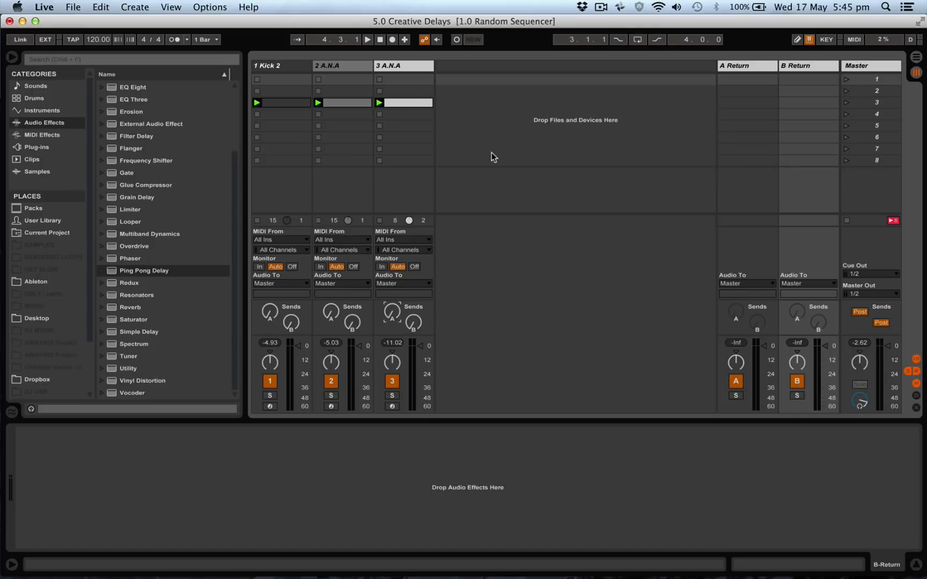
{"action": "mouse_move", "coordinate": [650, 256]}
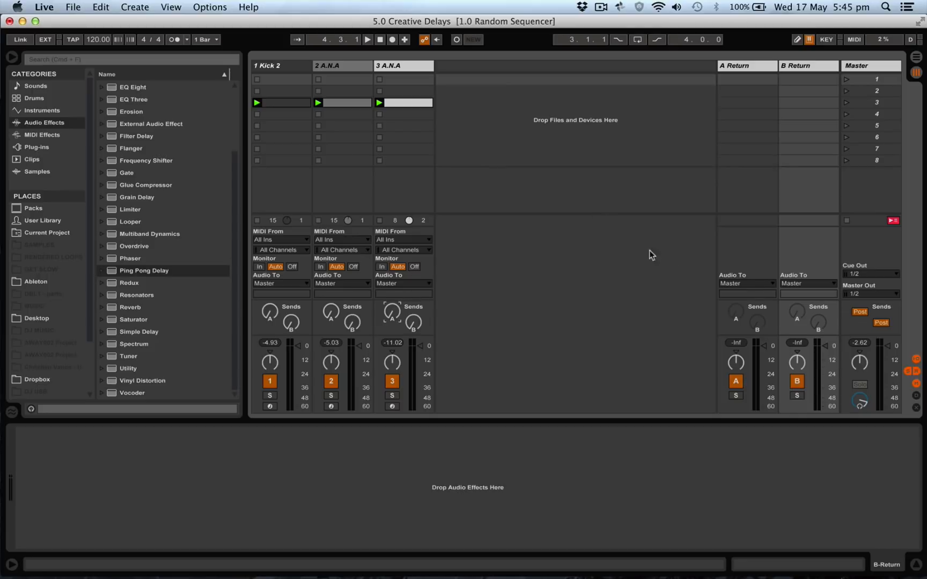
{"action": "mouse_move", "coordinate": [503, 168]}
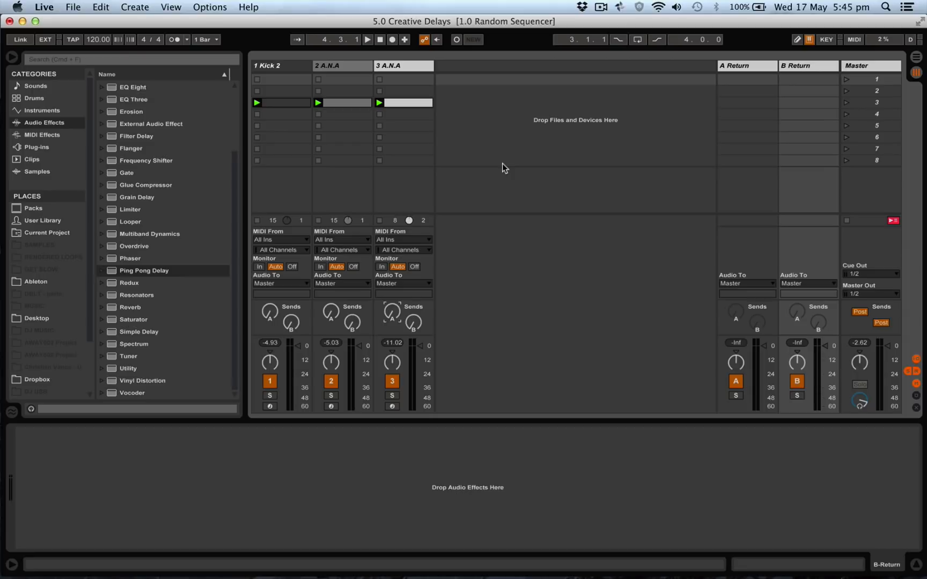
- On return track A, add a Ping Pong Delay followed by a Limiter
{"action": "left_click", "coordinate": [366, 40]}
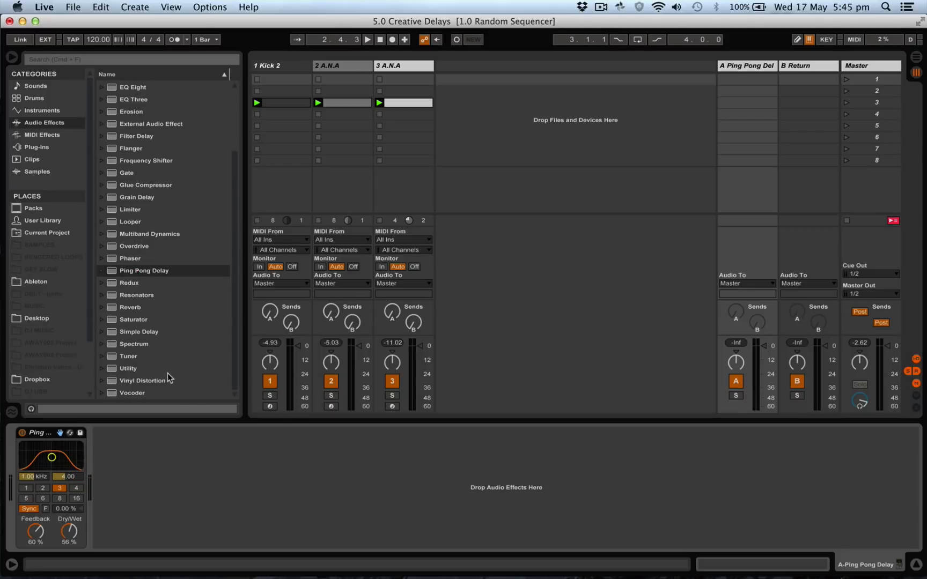
{"action": "mouse_move", "coordinate": [146, 166]}
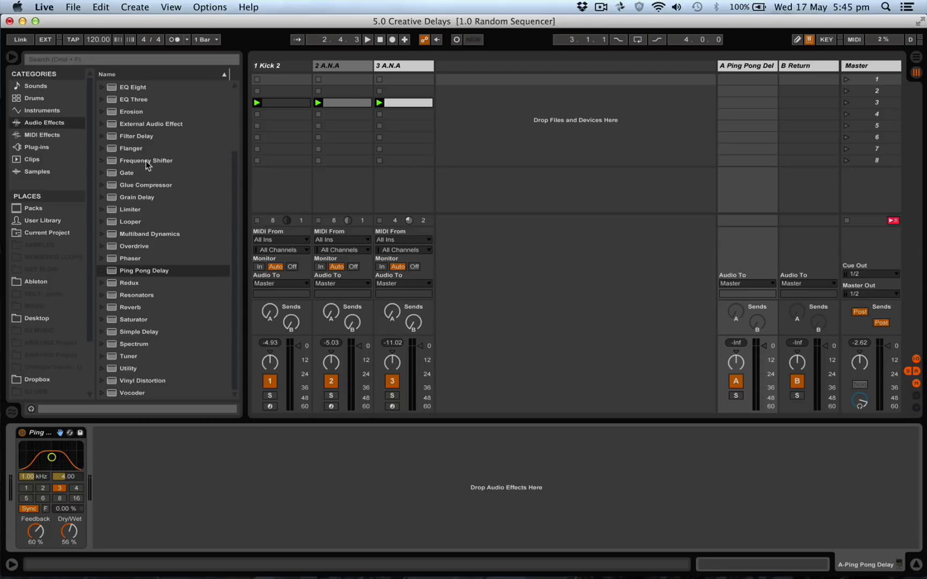
{"action": "scroll", "scroll_direction": "up", "scroll_amount": 3}
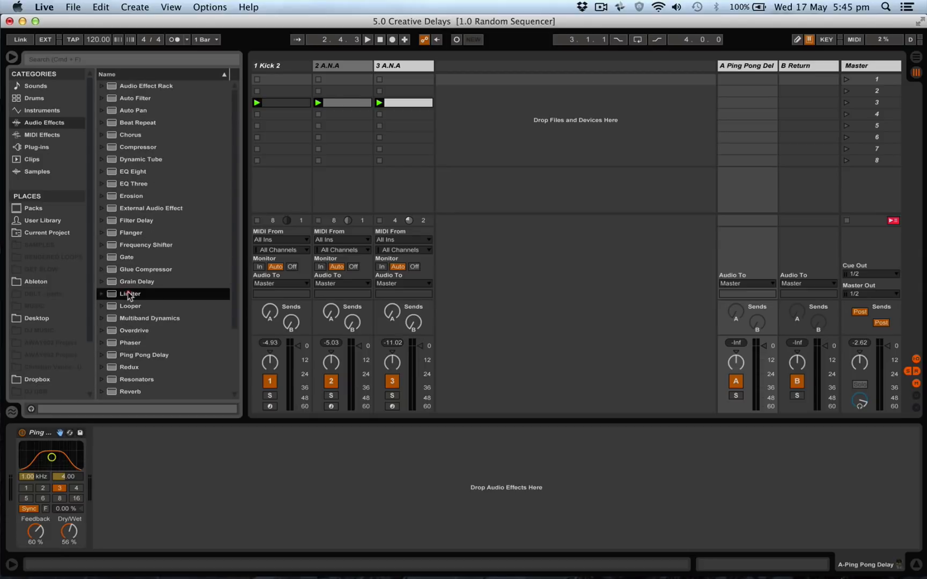
{"action": "double_click", "coordinate": [129, 294]}
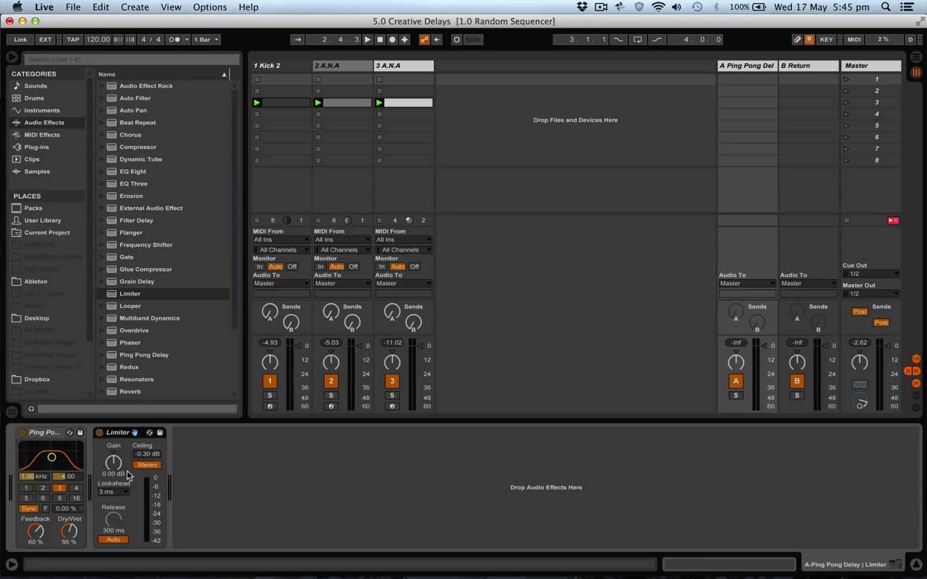
{"action": "mouse_move", "coordinate": [401, 346]}
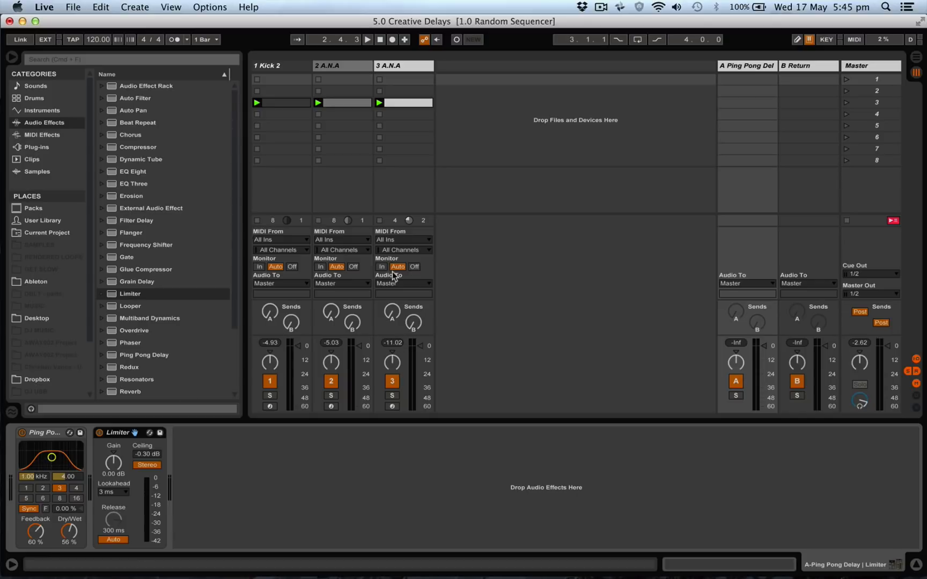
- Raise track 3's Send A and set the Ping Pong Delay's Dry/Wet to 100%
{"action": "left_click", "coordinate": [367, 39]}
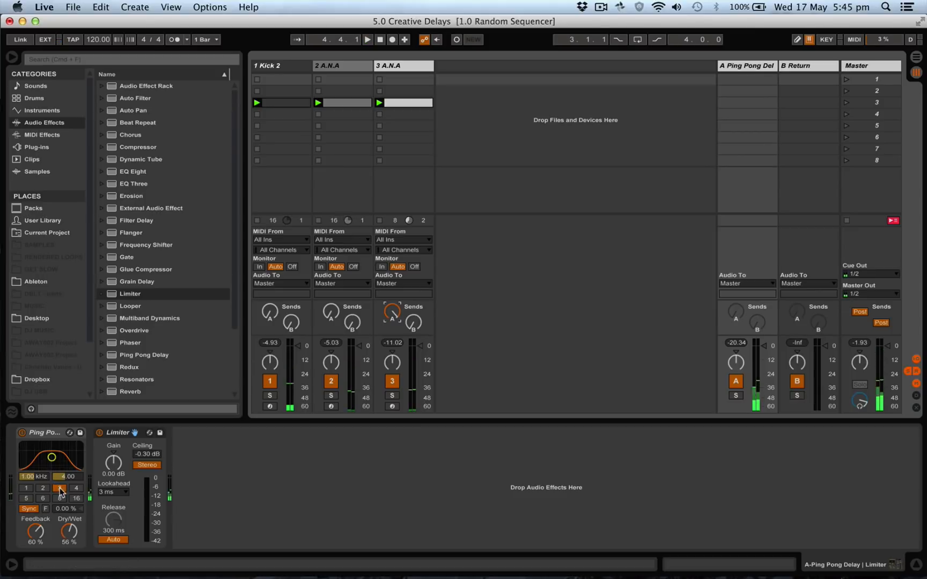
{"action": "left_click", "coordinate": [59, 488]}
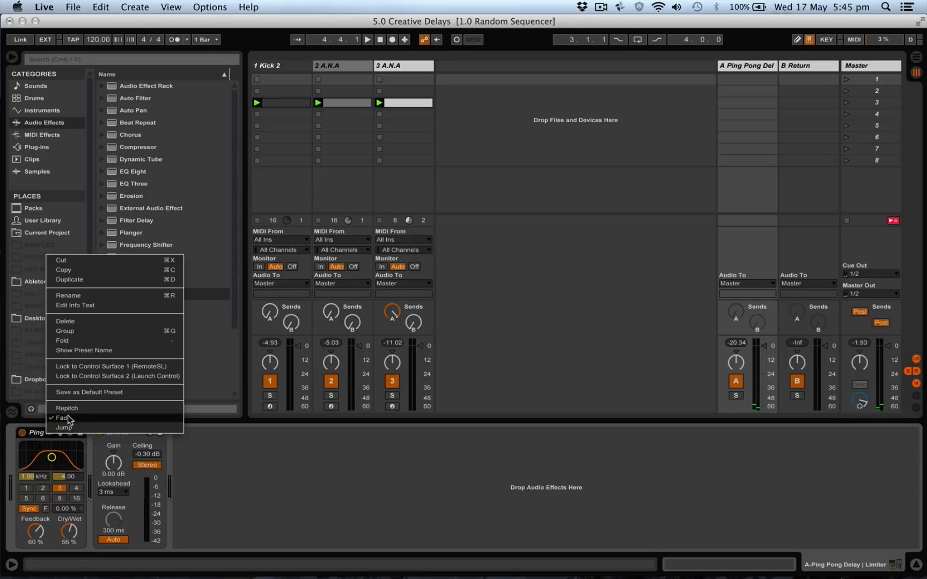
{"action": "mouse_move", "coordinate": [67, 407]}
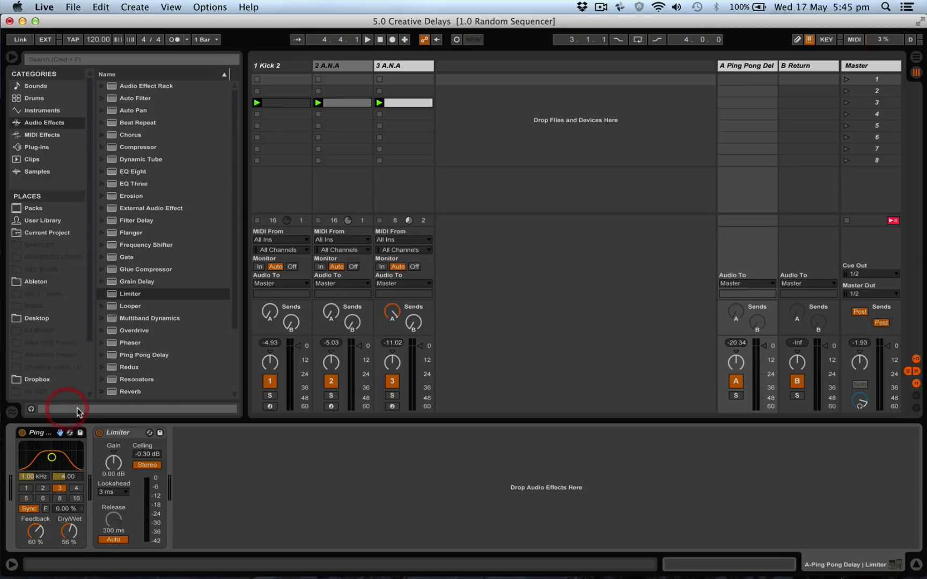
{"action": "mouse_move", "coordinate": [139, 482]}
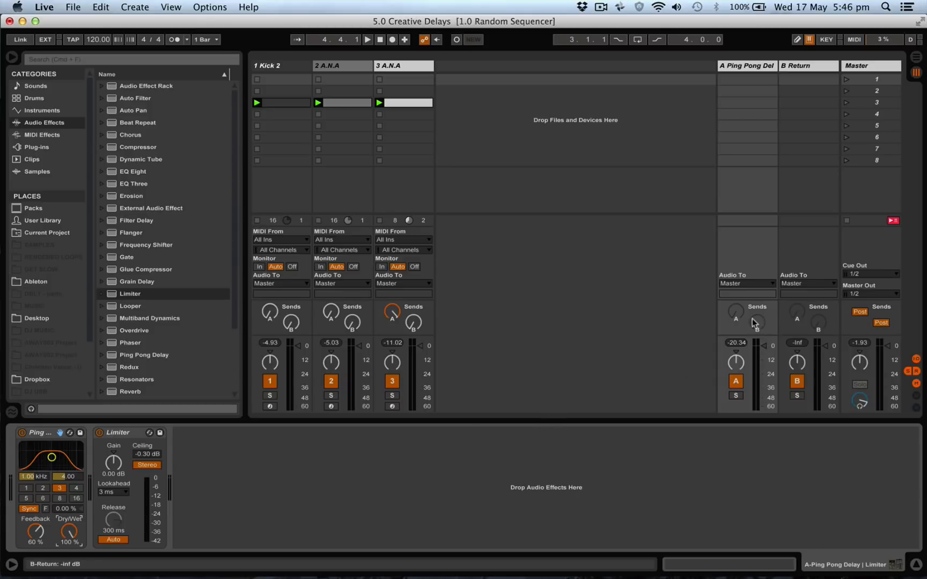
- On return track B, add a Ping Pong Delay and then a Limiter
{"action": "left_click", "coordinate": [799, 65]}
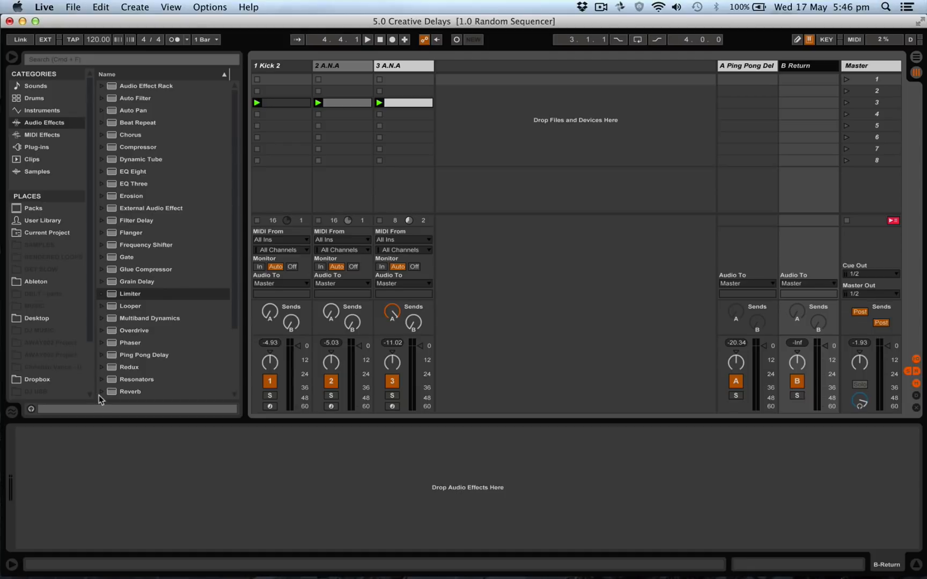
{"action": "double_click", "coordinate": [143, 354]}
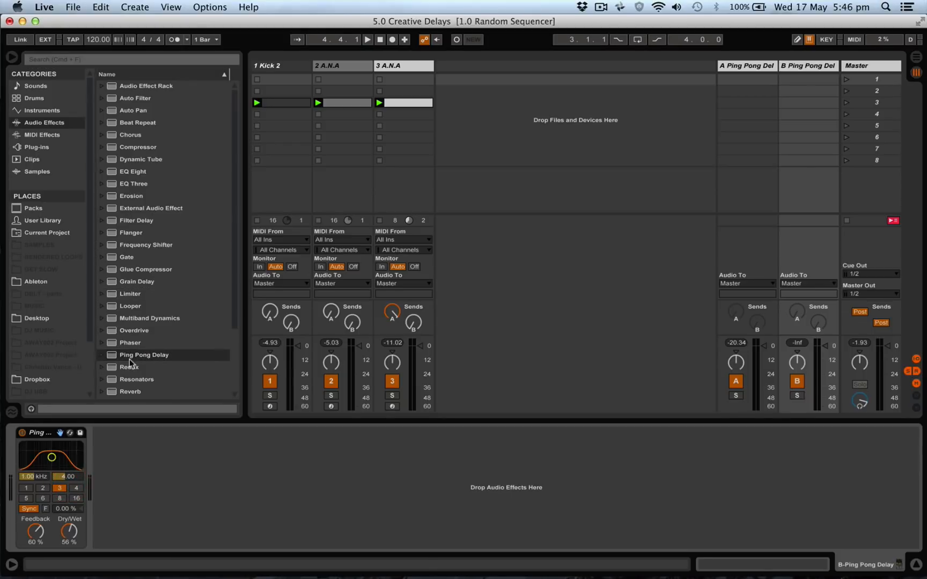
{"action": "double_click", "coordinate": [129, 293]}
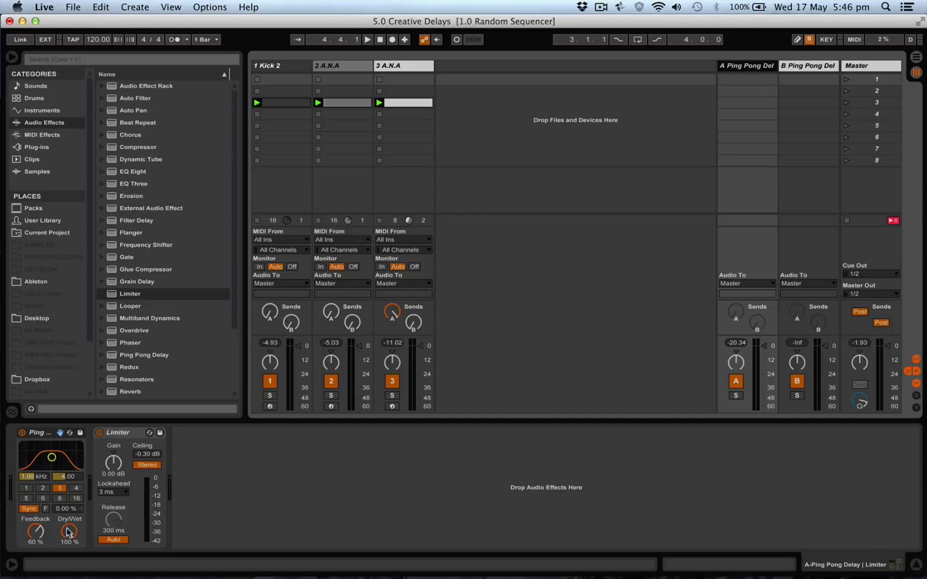
- Switch return A's Ping Pong Delay to free Time mode at 126 ms with 70% feedback
{"action": "left_click", "coordinate": [28, 509]}
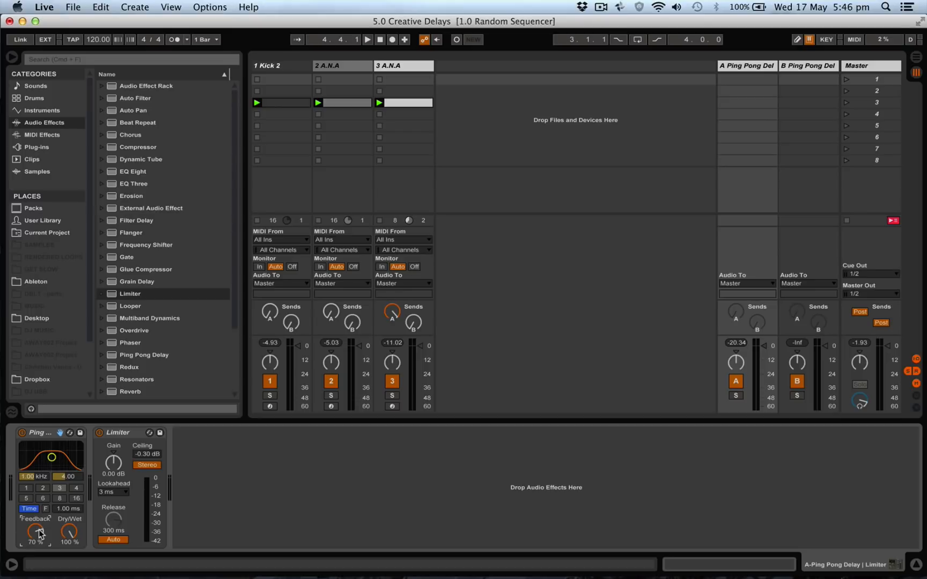
{"action": "mouse_move", "coordinate": [631, 290]}
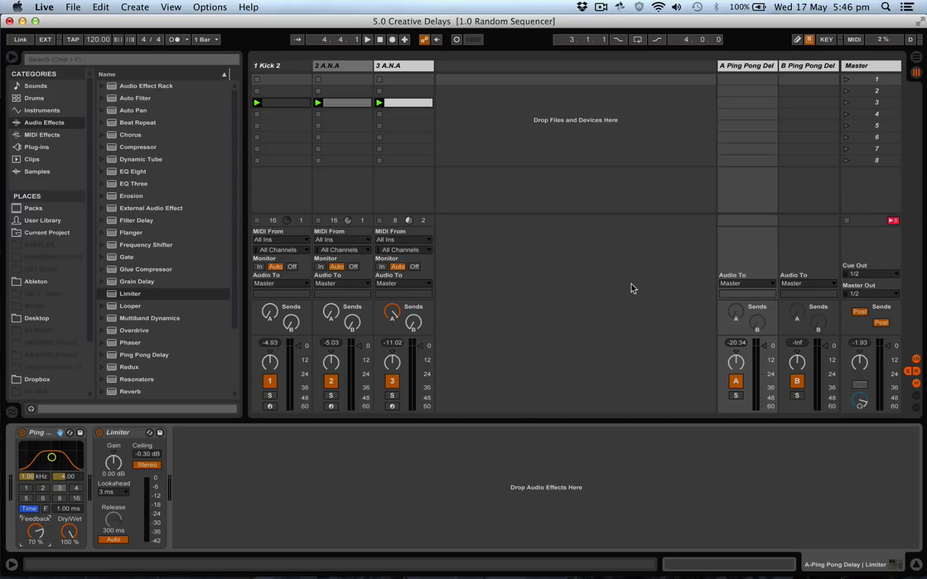
{"action": "left_click", "coordinate": [366, 39]}
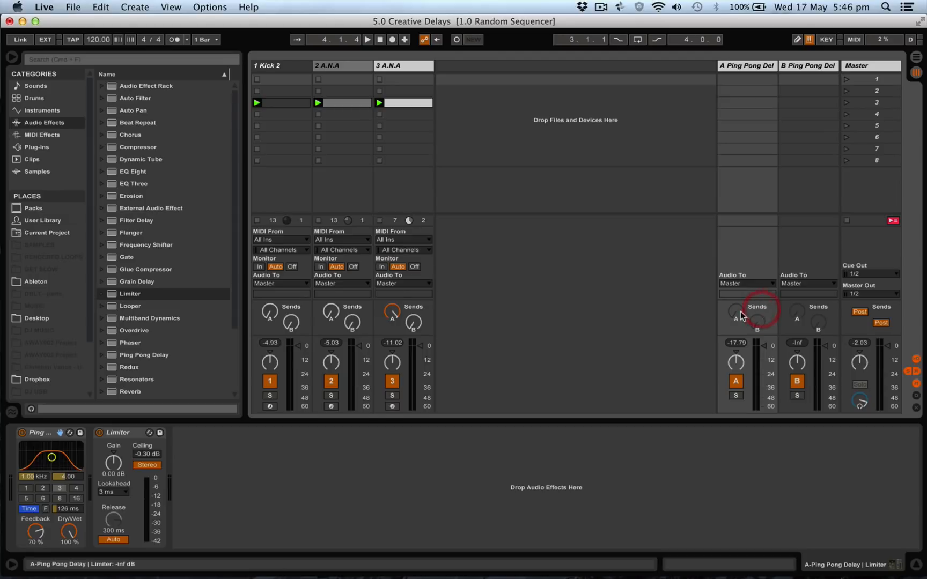
- Enable the Send knobs on returns A and B so each can feed the other
{"action": "left_click", "coordinate": [757, 330]}
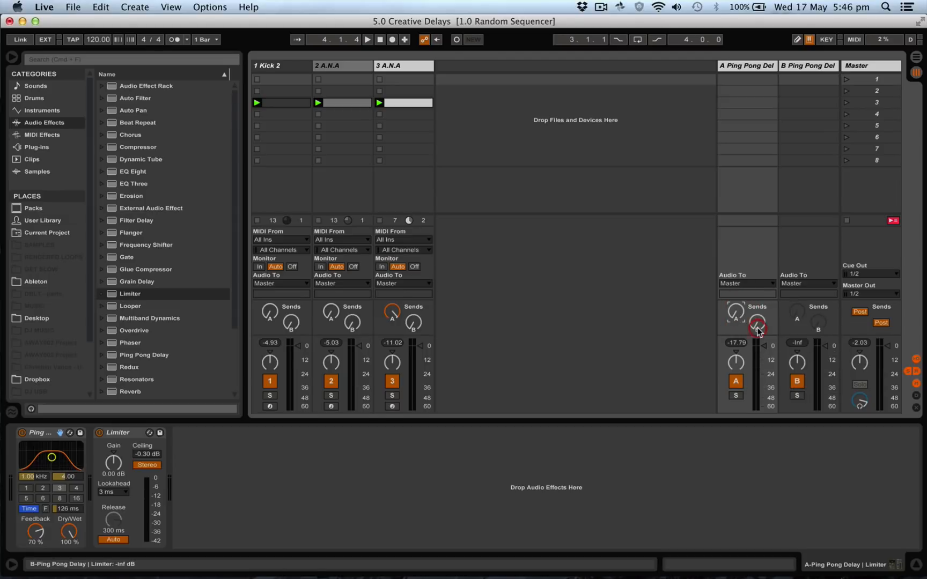
{"action": "right_click", "coordinate": [758, 330]}
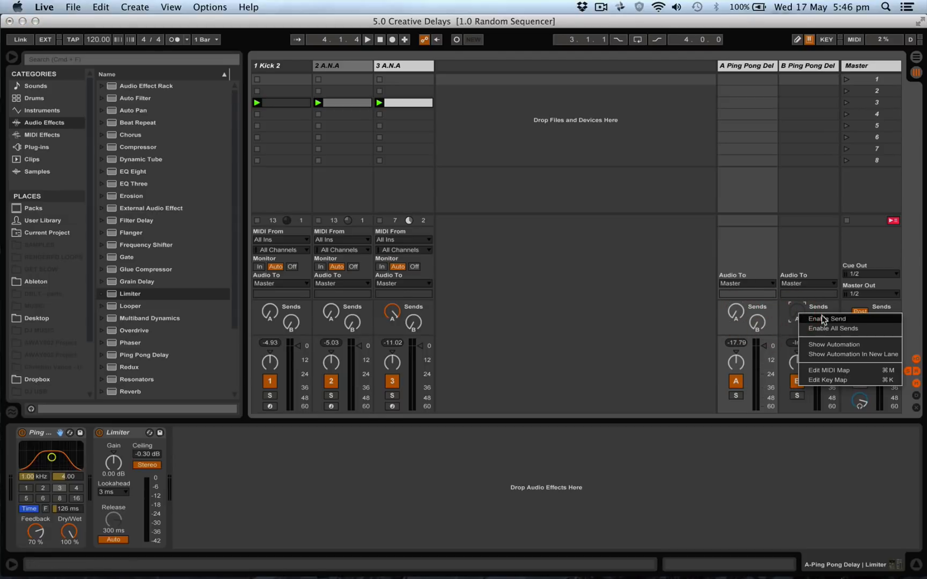
{"action": "left_click", "coordinate": [828, 318]}
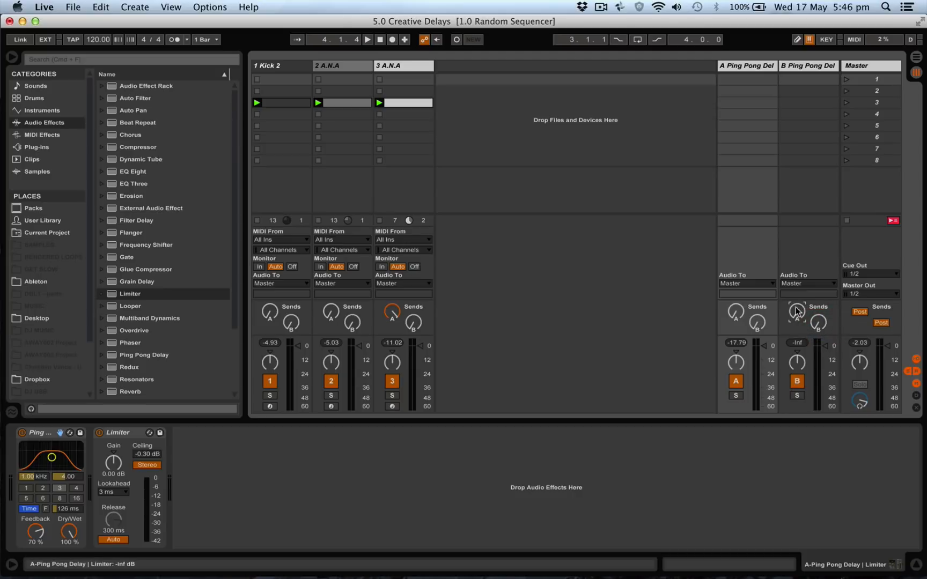
{"action": "mouse_move", "coordinate": [628, 73]}
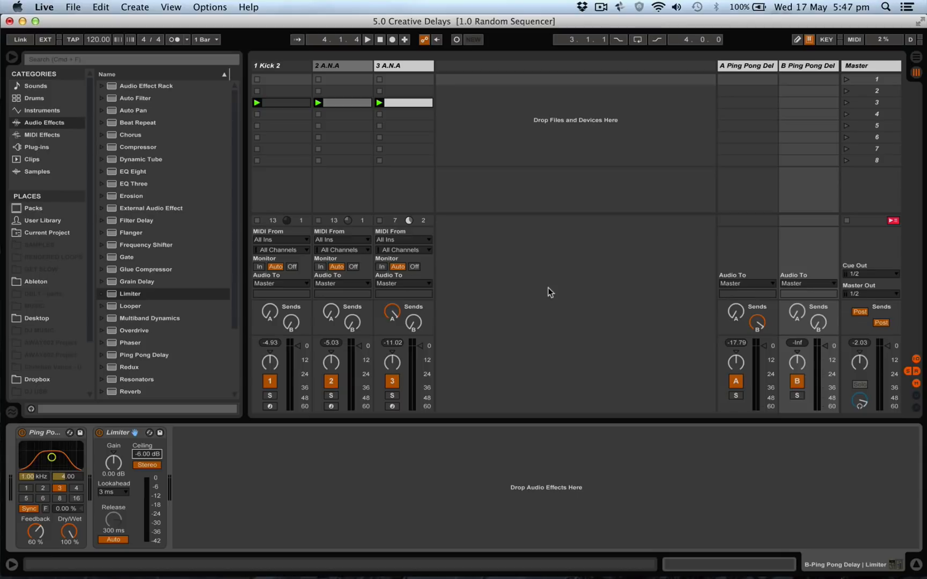
{"action": "mouse_move", "coordinate": [442, 248]}
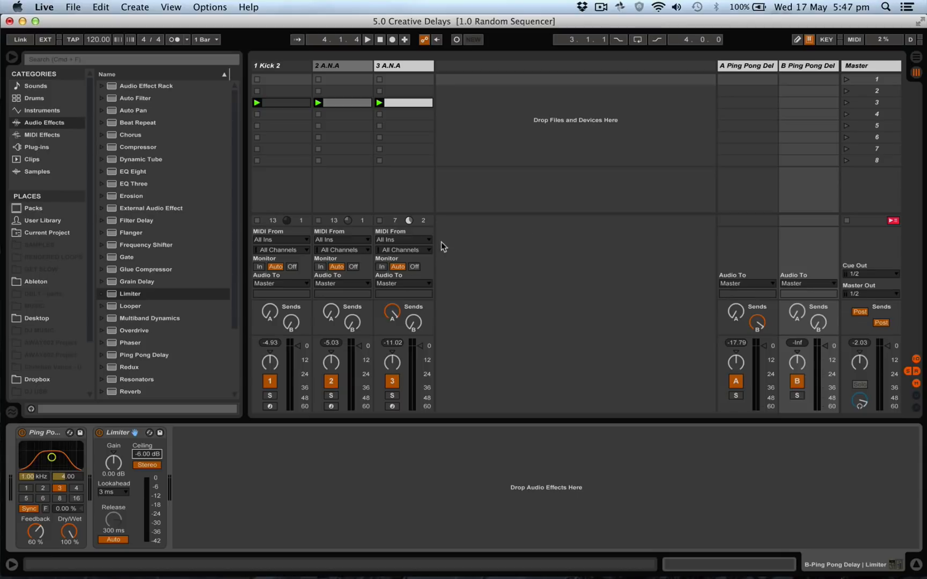
{"action": "mouse_move", "coordinate": [759, 77]}
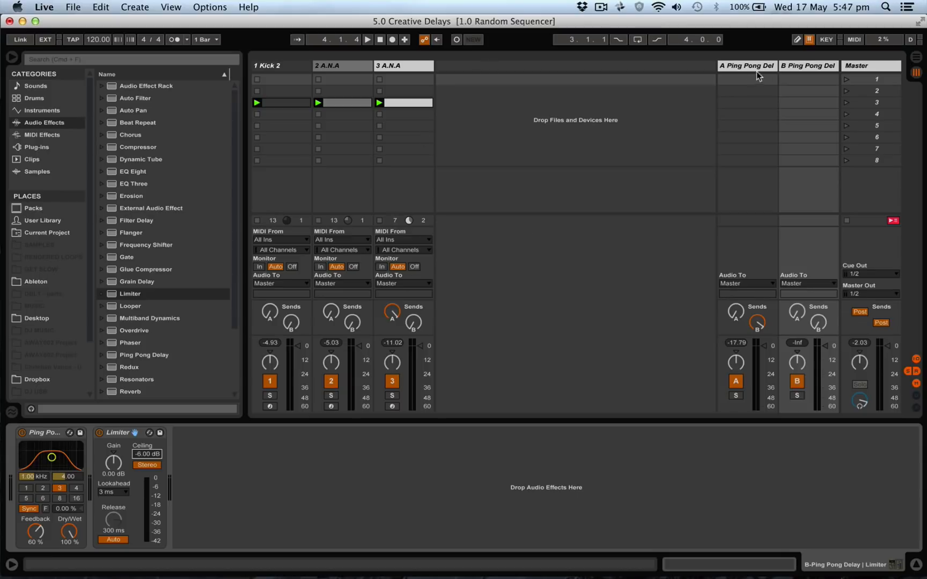
- Cap both Limiters at -6 dB, raise return A's Send B, and set its delay to 94.6 ms
{"action": "left_click", "coordinate": [28, 509]}
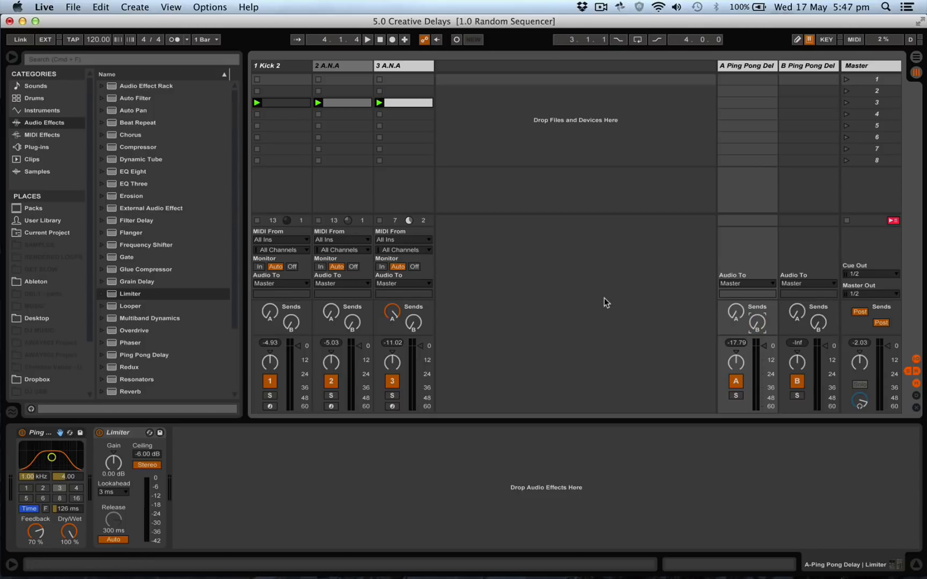
{"action": "left_click", "coordinate": [366, 39]}
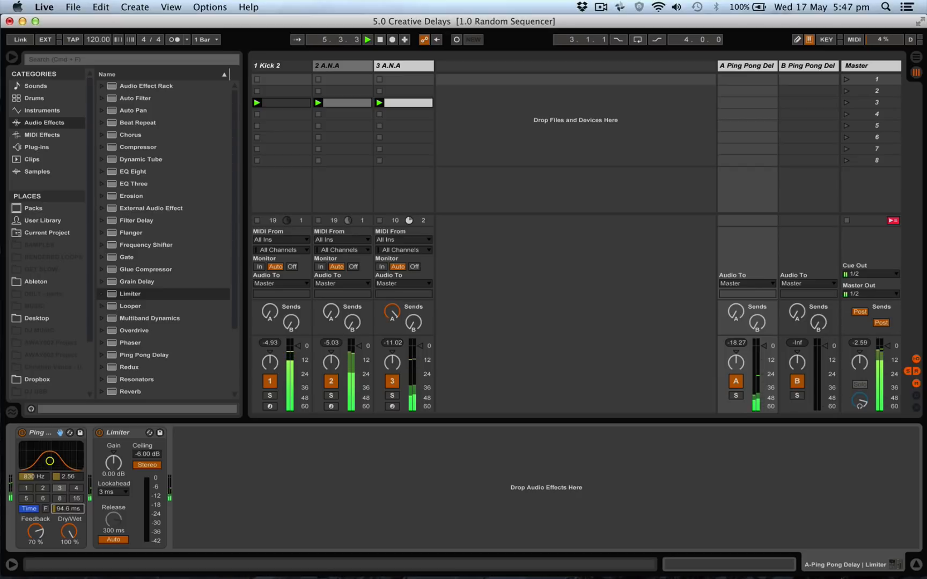
{"action": "mouse_move", "coordinate": [763, 320]}
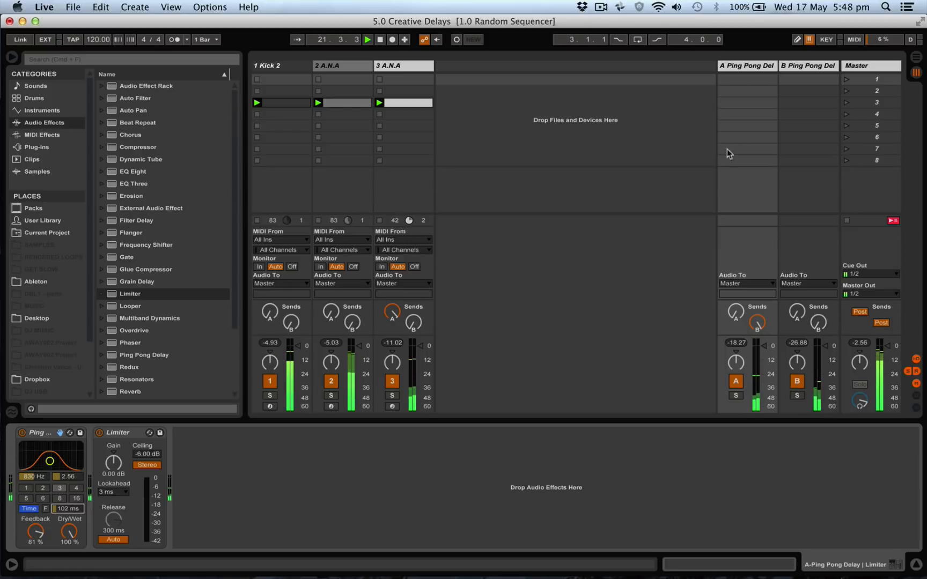
{"action": "mouse_move", "coordinate": [713, 167]}
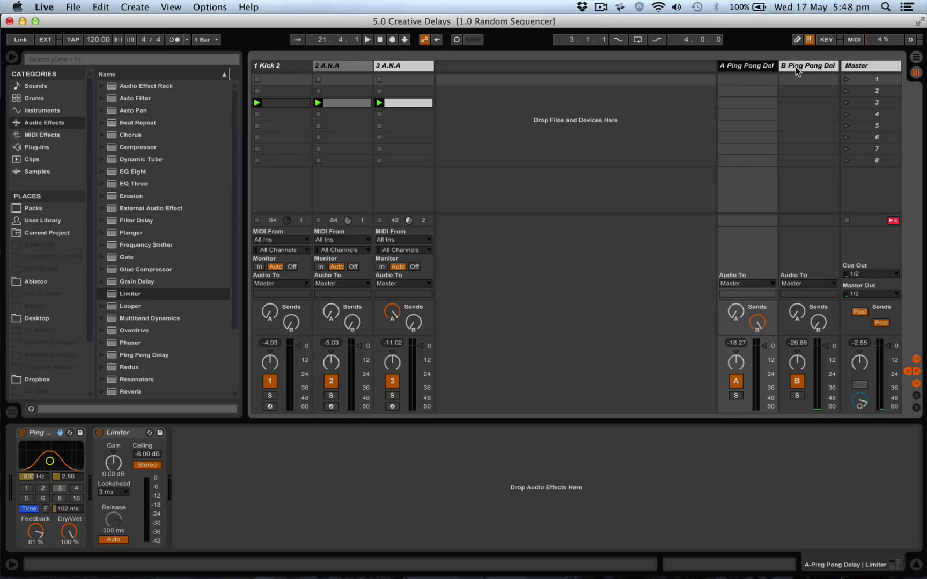
- Raise return B's Send A and adjust return A's Send B while the clips play
{"action": "left_click", "coordinate": [808, 65]}
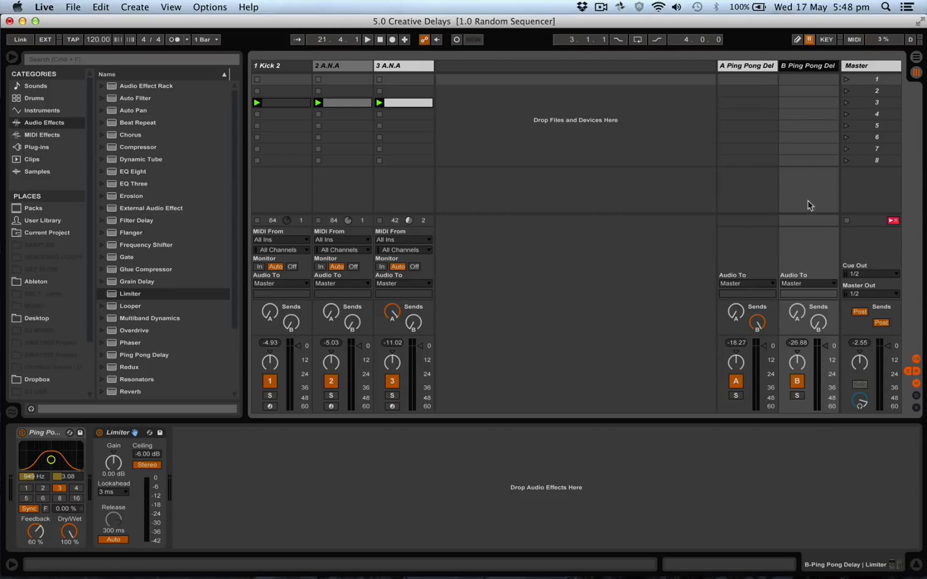
{"action": "mouse_move", "coordinate": [789, 303]}
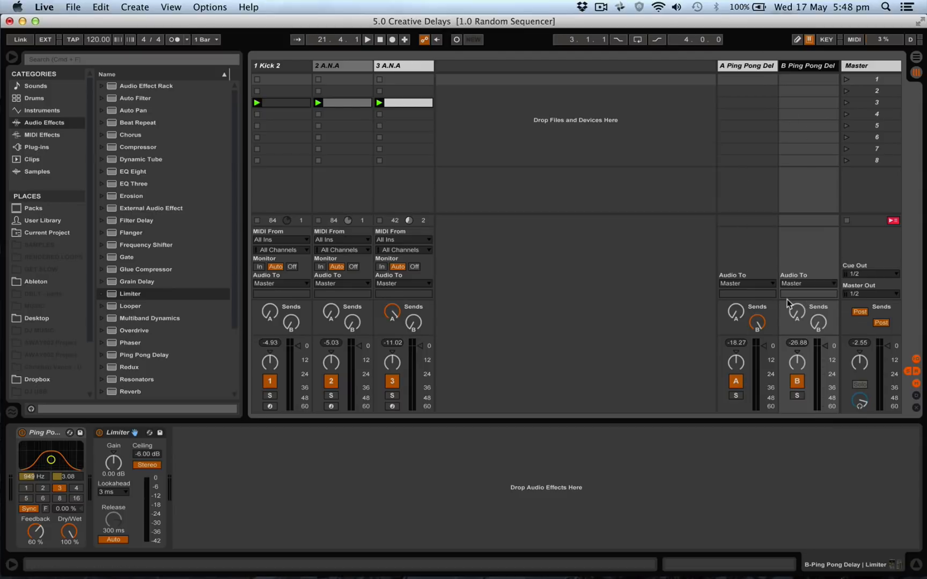
{"action": "mouse_move", "coordinate": [844, 125]}
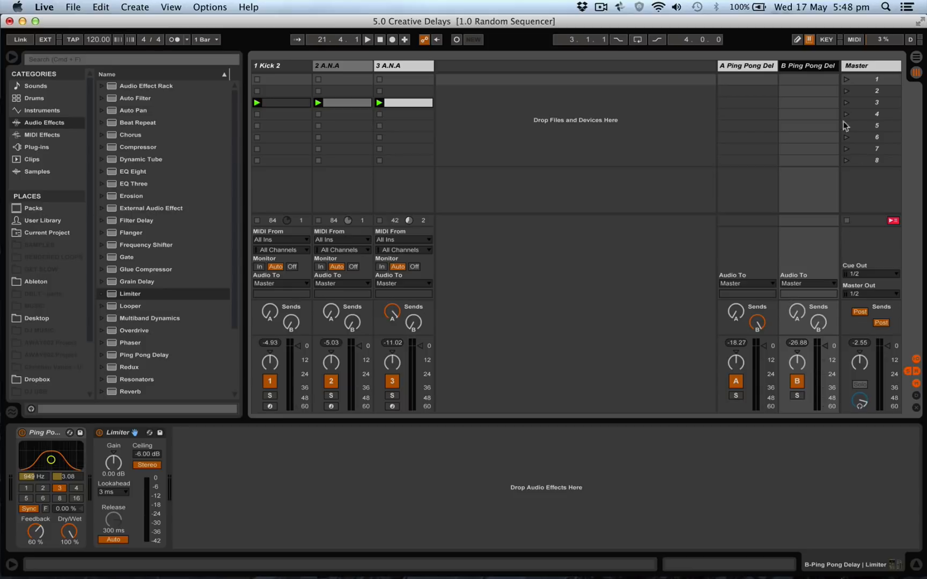
{"action": "mouse_move", "coordinate": [737, 99]}
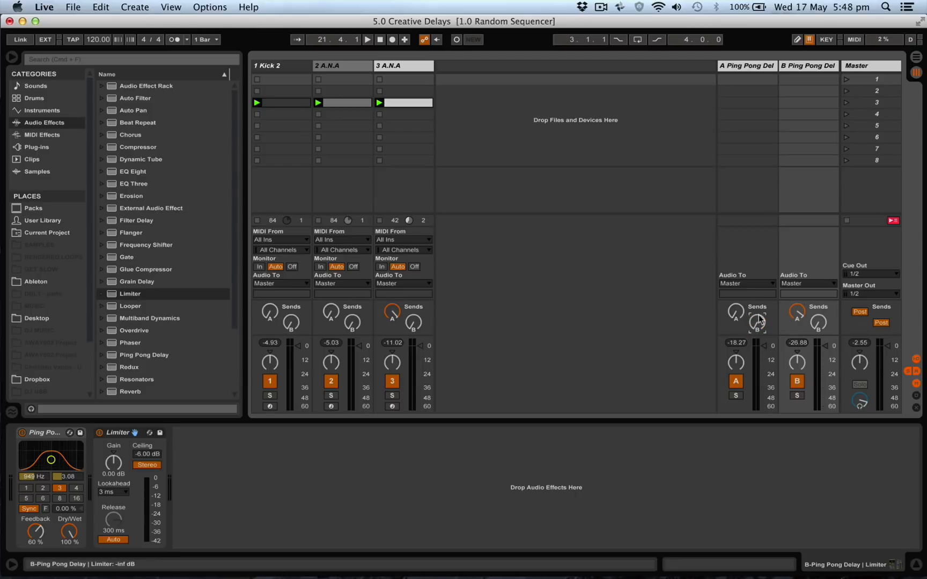
{"action": "left_click", "coordinate": [366, 40]}
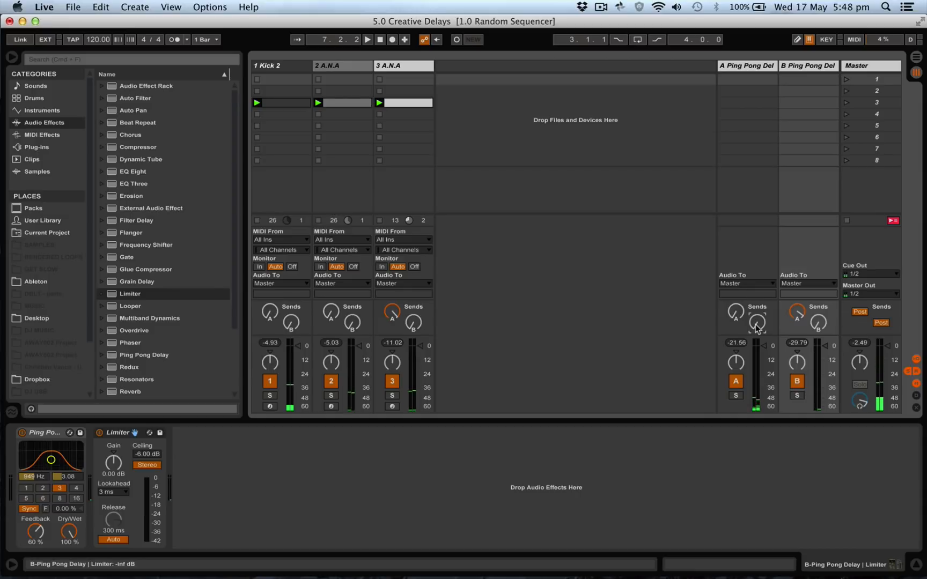
{"action": "mouse_move", "coordinate": [747, 83]}
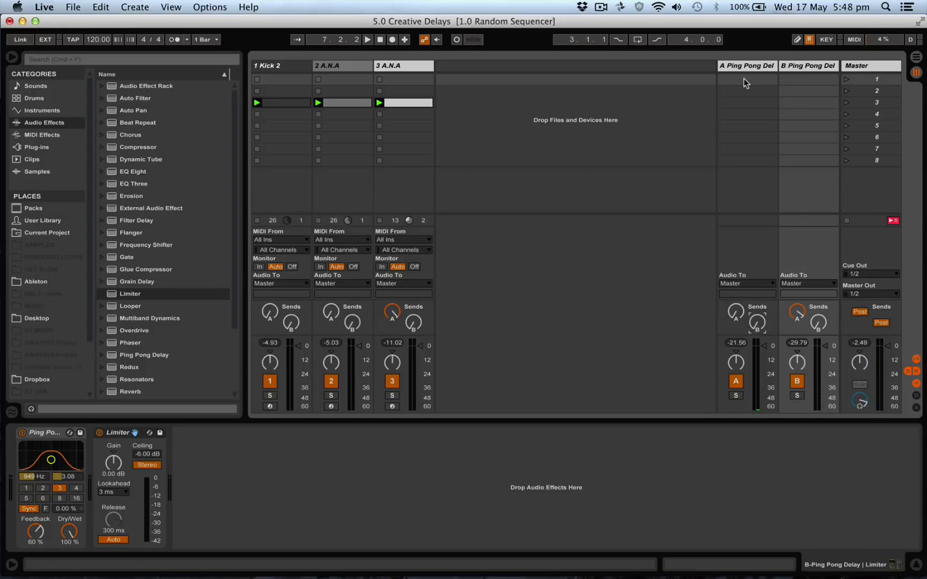
- Group return A's Ping Pong Delay and Limiter into a rack and show its eight macros
{"action": "left_click", "coordinate": [747, 65]}
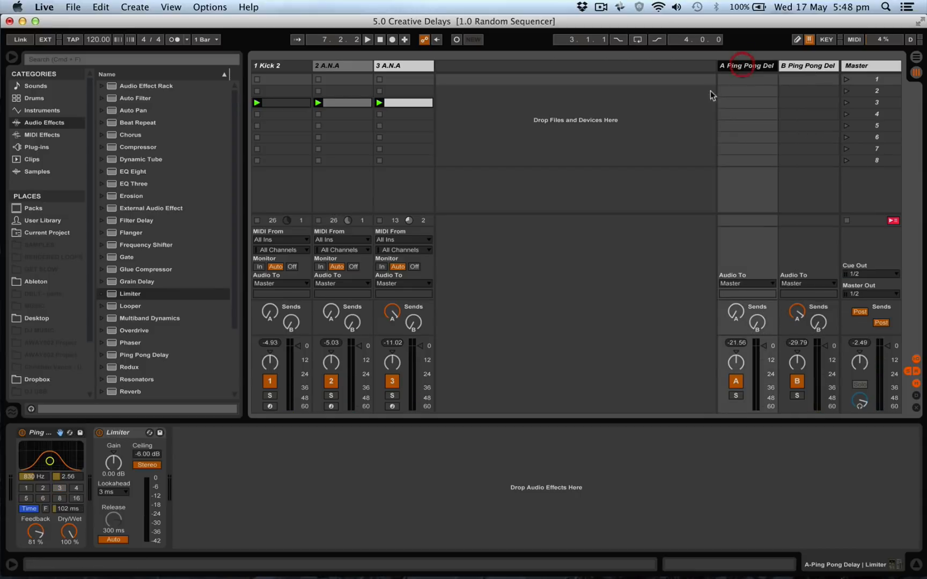
{"action": "mouse_move", "coordinate": [780, 319]}
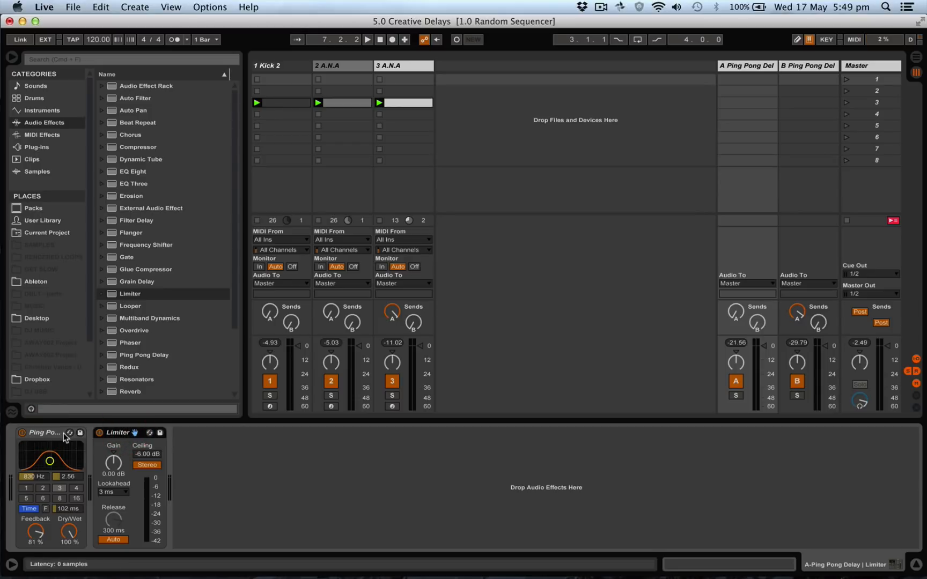
{"action": "right_click", "coordinate": [42, 432]}
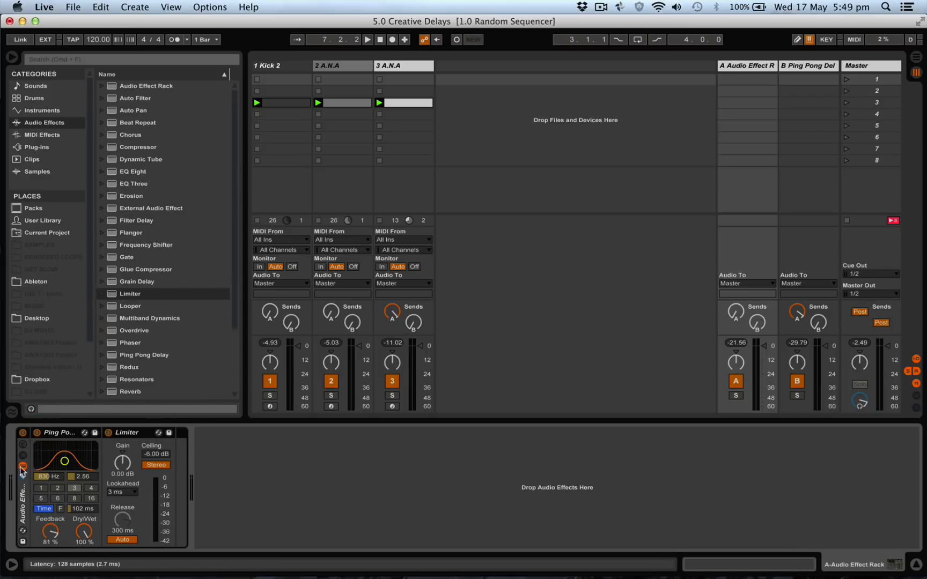
{"action": "left_click", "coordinate": [22, 471]}
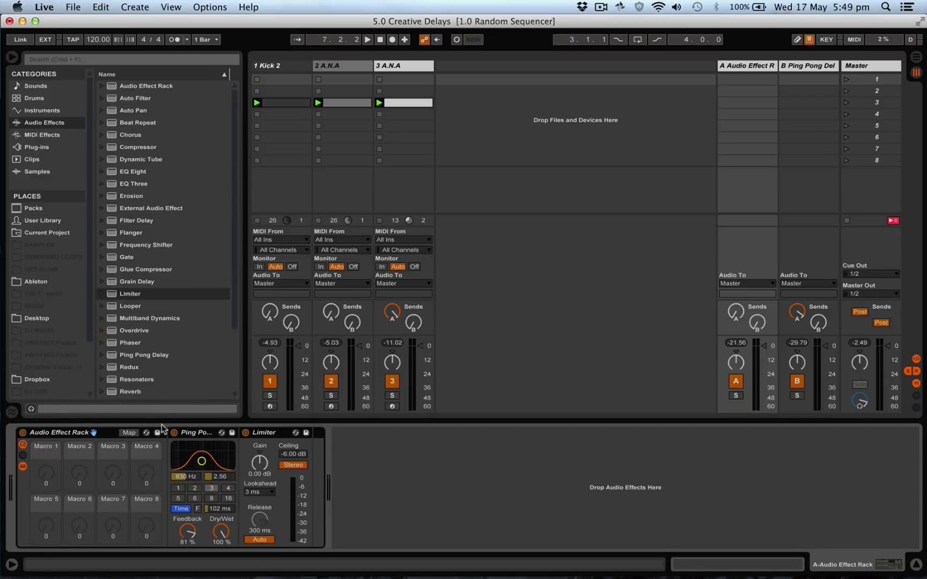
- Map the Ping Pong delay time to Macro 1 and Filter Freq to Macro 2
{"action": "left_click", "coordinate": [129, 432]}
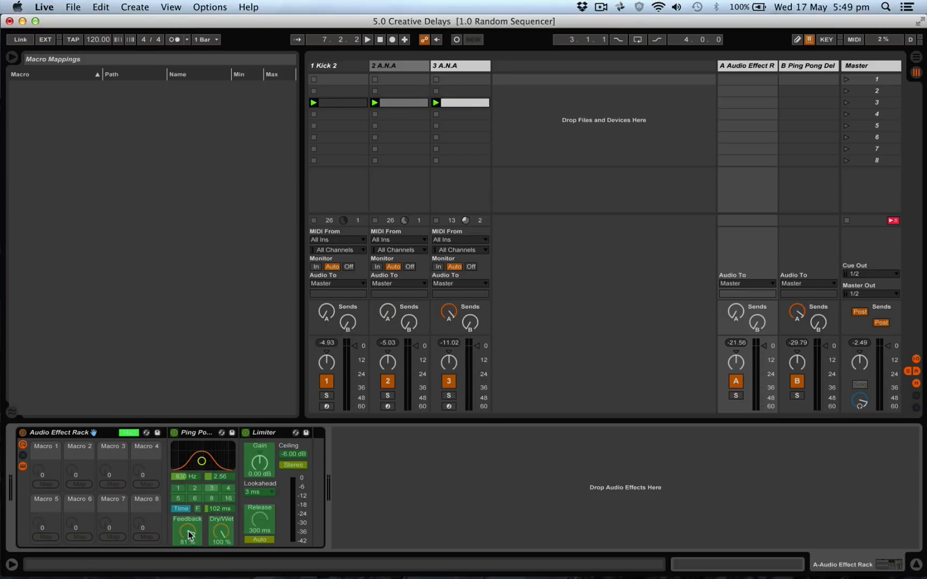
{"action": "mouse_move", "coordinate": [207, 461]}
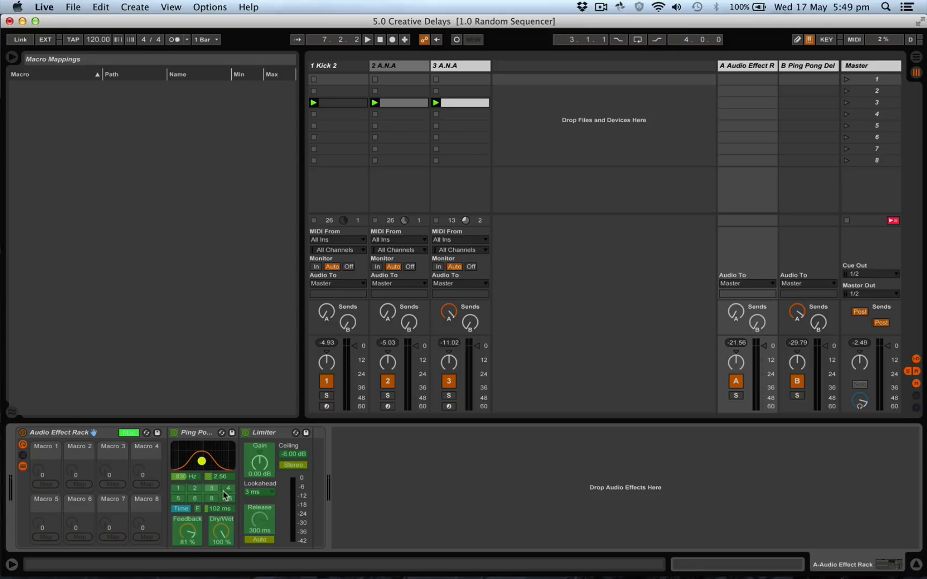
{"action": "right_click", "coordinate": [224, 493]}
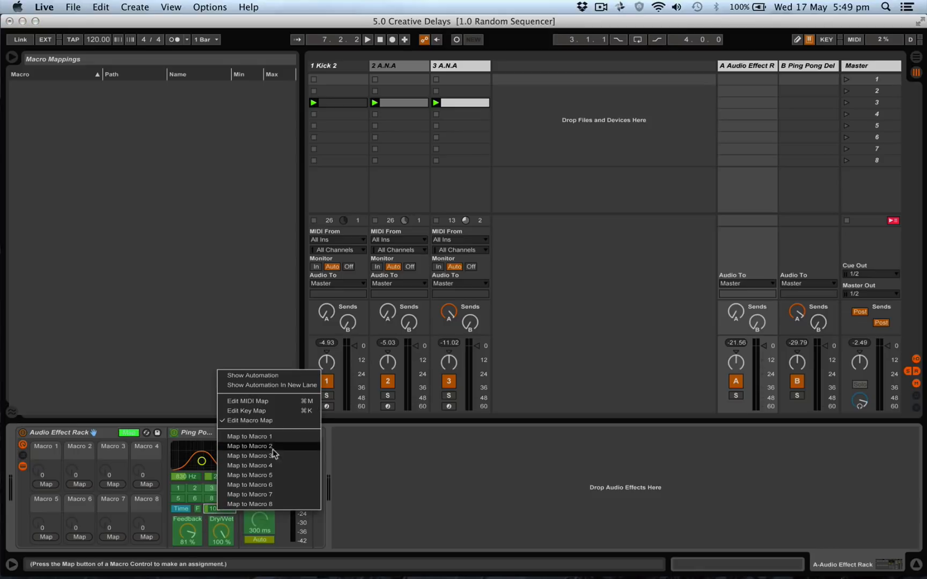
{"action": "left_click", "coordinate": [251, 437]}
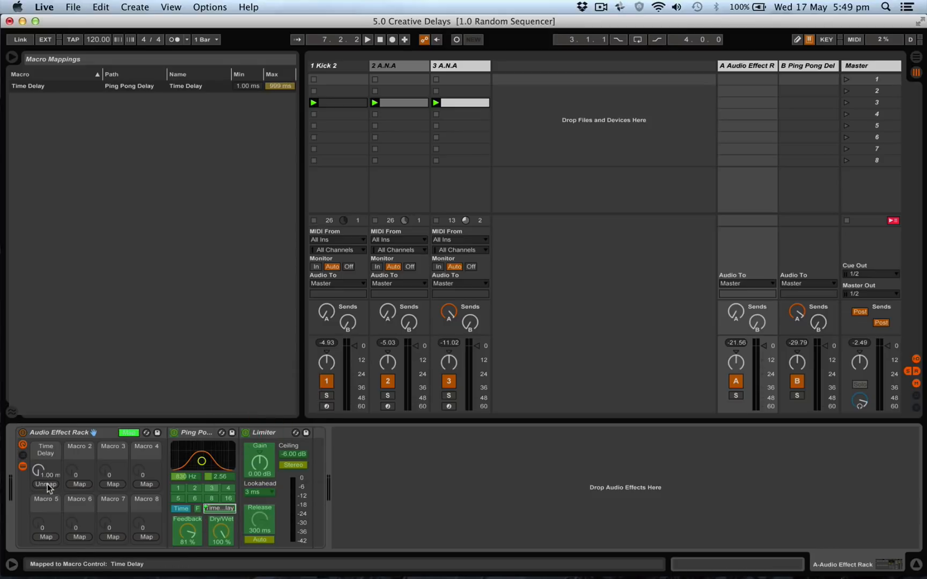
{"action": "mouse_move", "coordinate": [230, 470]}
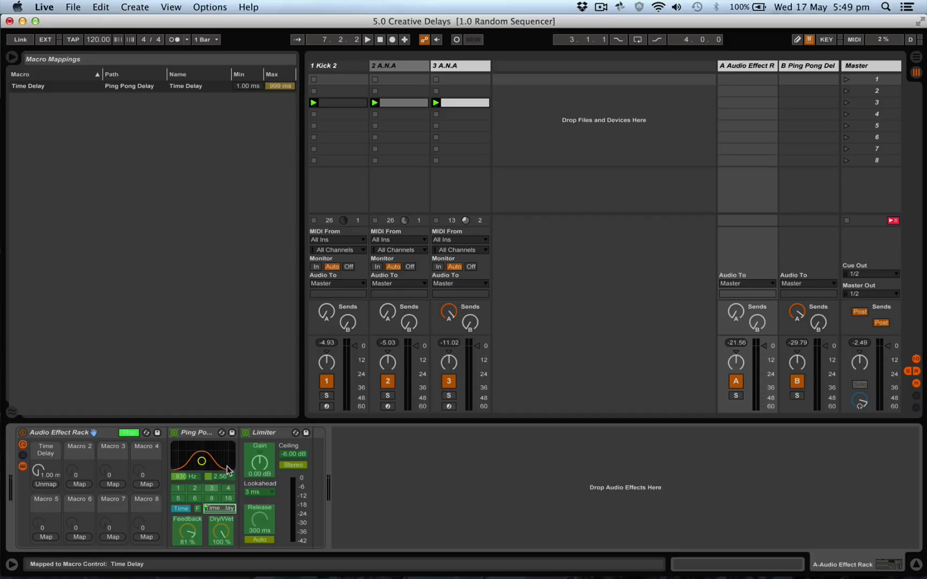
{"action": "left_click", "coordinate": [184, 477]}
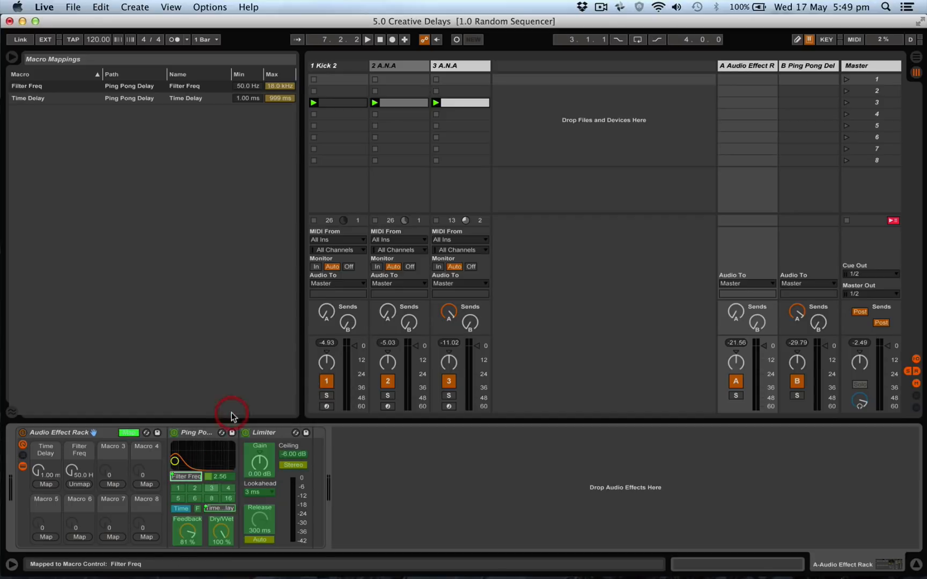
{"action": "mouse_move", "coordinate": [216, 419]}
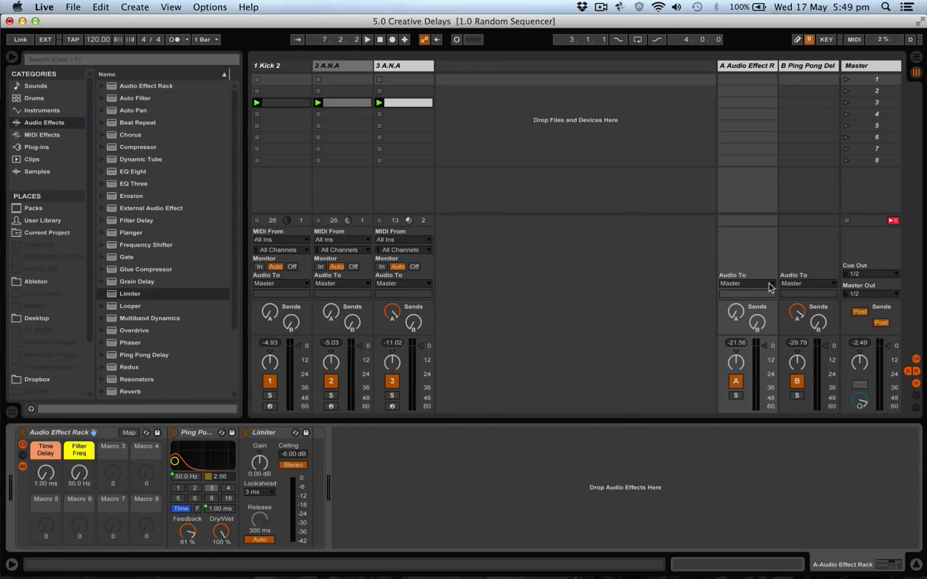
- Group return B's Ping Pong Delay and Limiter into a rack, mapping Filter Freq to Macro 1
{"action": "left_click", "coordinate": [808, 65]}
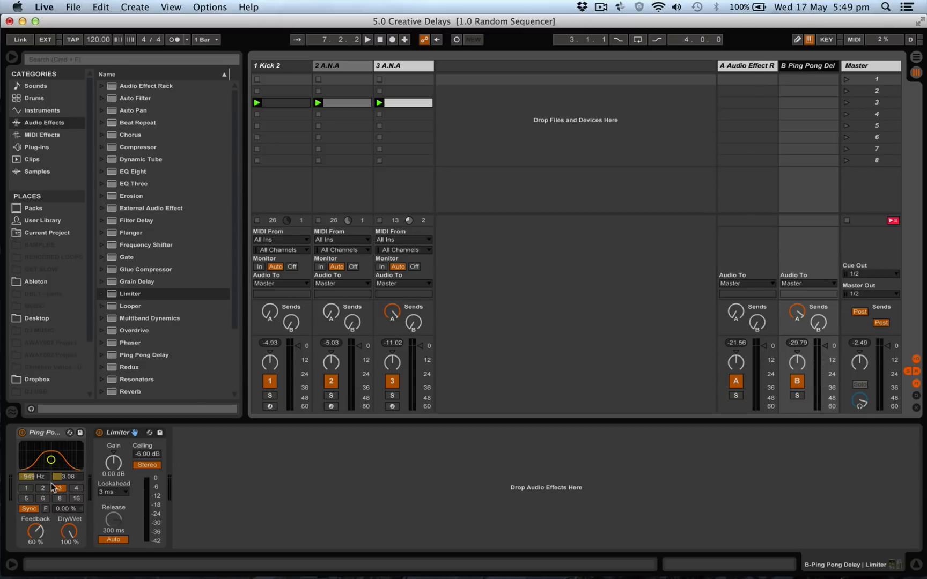
{"action": "mouse_move", "coordinate": [52, 438]}
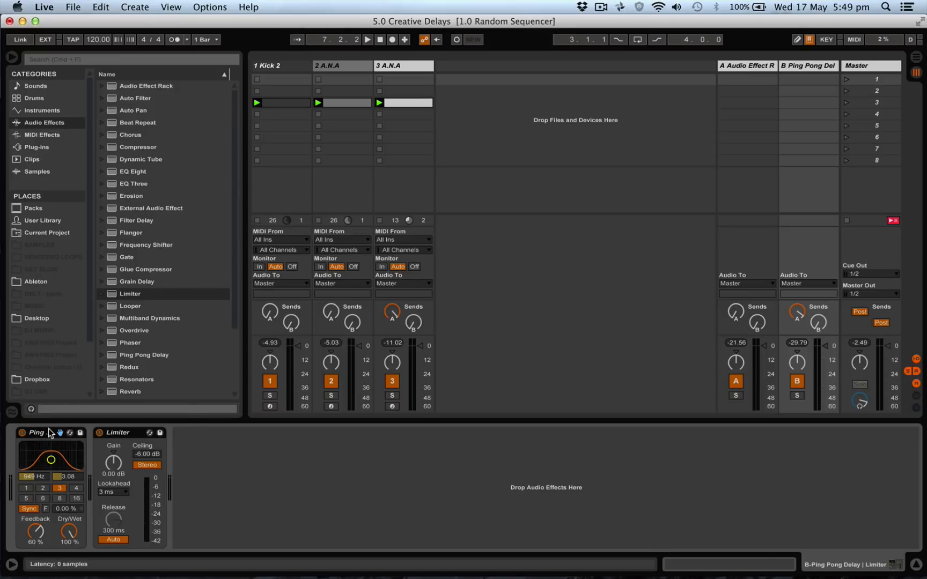
{"action": "right_click", "coordinate": [54, 431]}
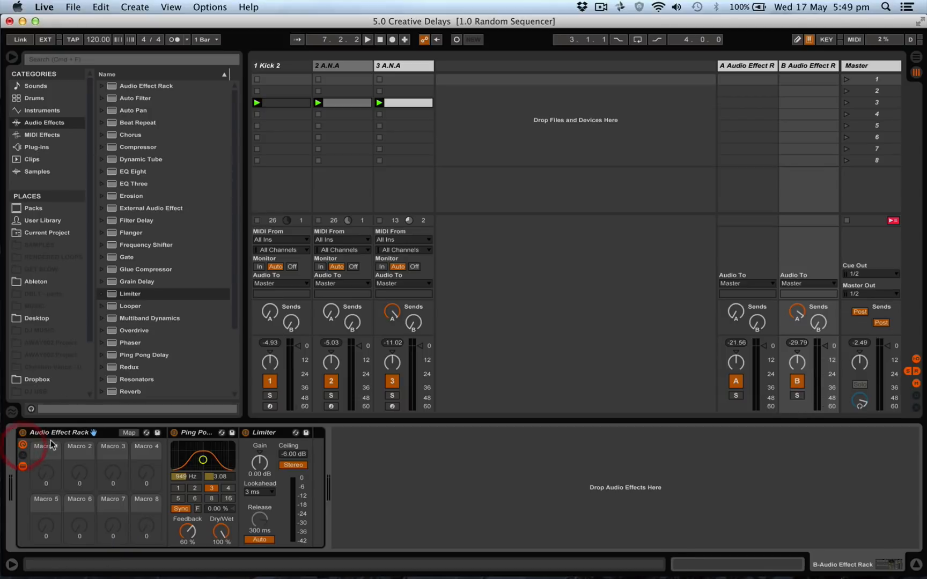
{"action": "left_click", "coordinate": [128, 433]}
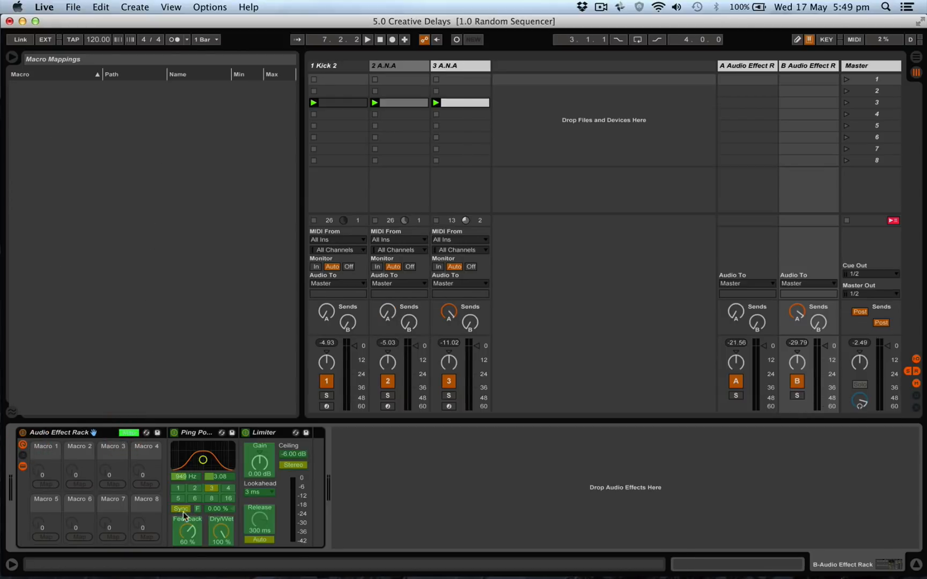
{"action": "right_click", "coordinate": [181, 509]}
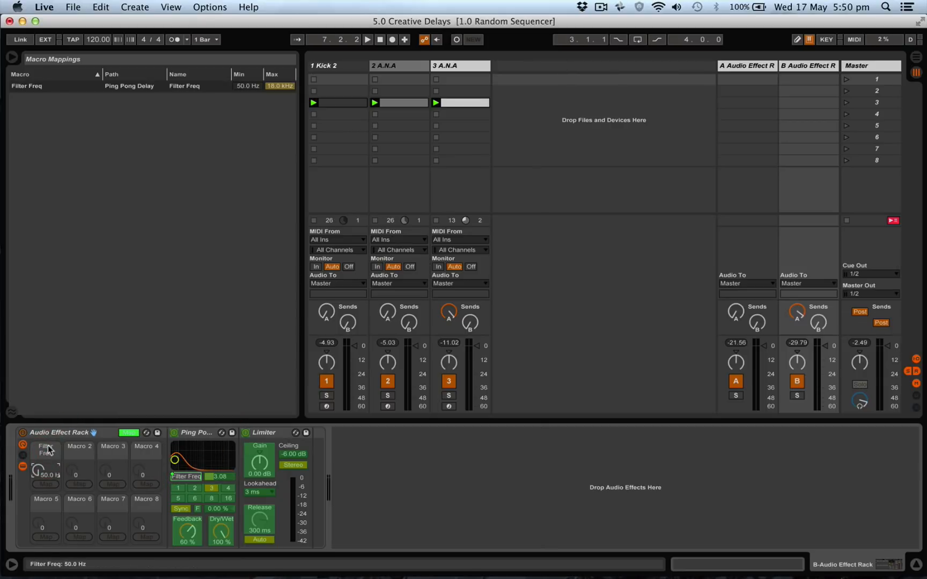
{"action": "left_click", "coordinate": [45, 450]}
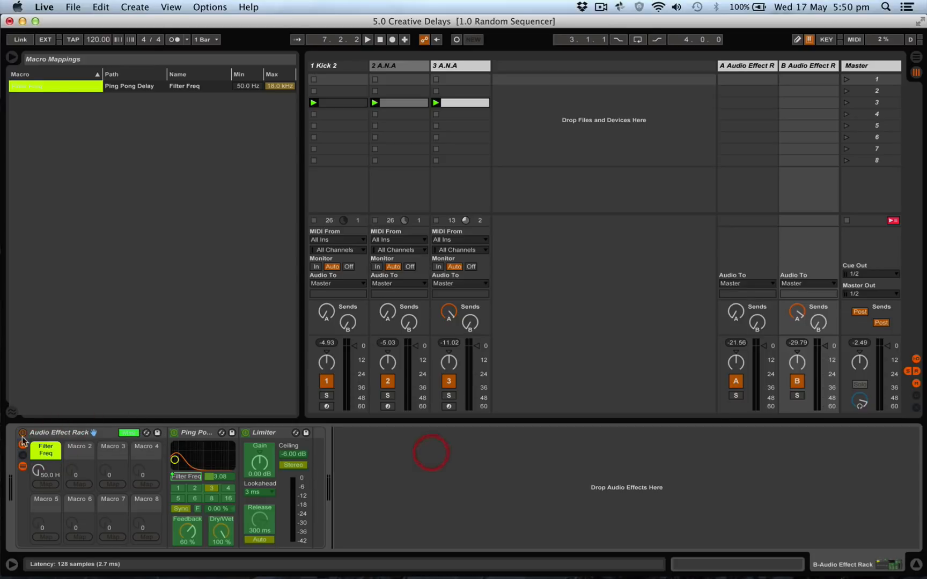
- Exit Map mode and dial return A's macros to 135 ms delay and 2.45 kHz filter
{"action": "left_click", "coordinate": [22, 441]}
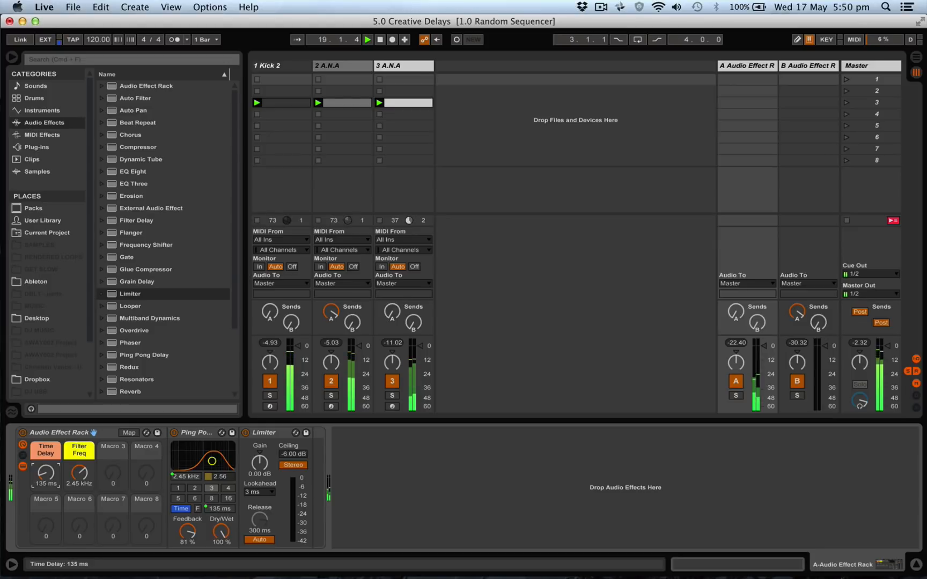
- Set return B's Filter Freq macro to 334 Hz, send Kick 2 into return A, and adjust return A's Send B
{"action": "left_click", "coordinate": [808, 65]}
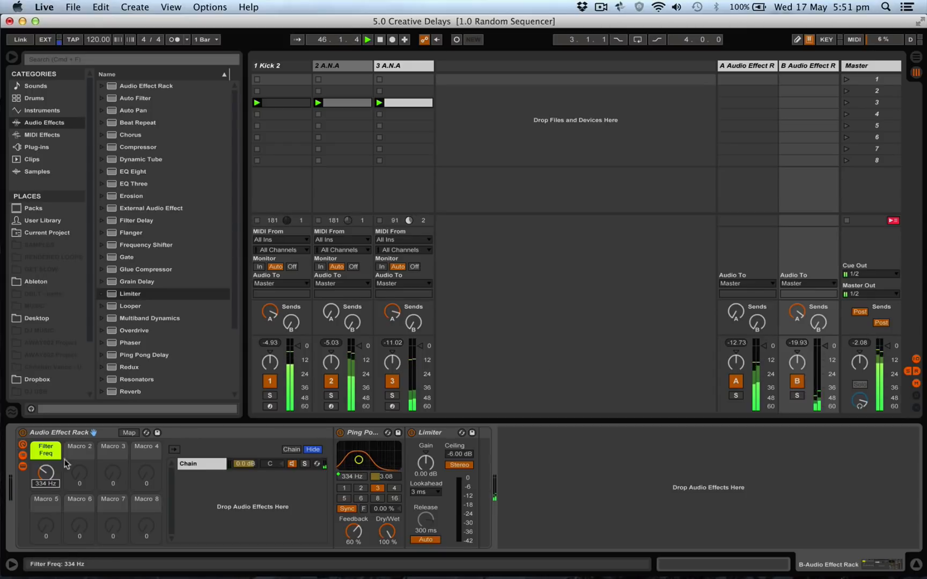
{"action": "left_click", "coordinate": [757, 313]}
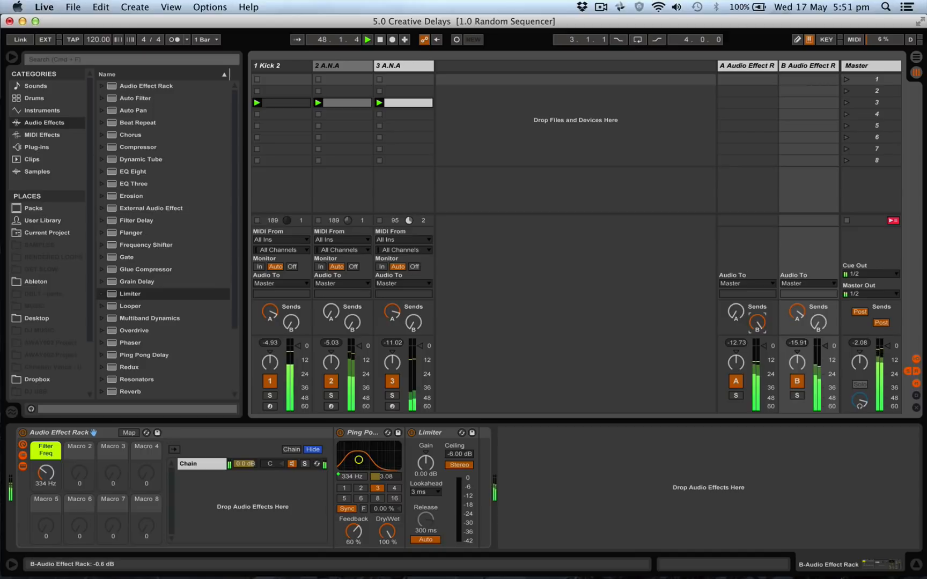
{"action": "left_click", "coordinate": [366, 40]}
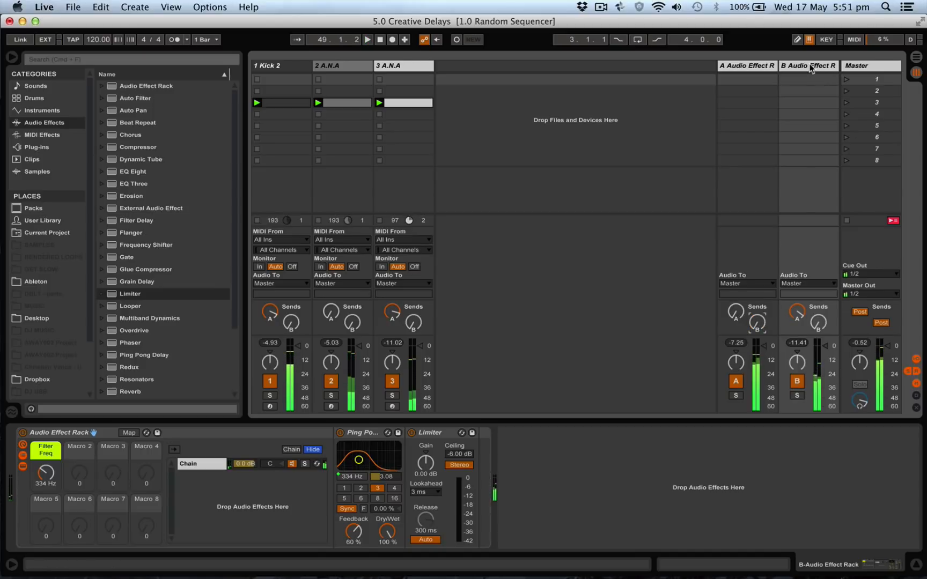